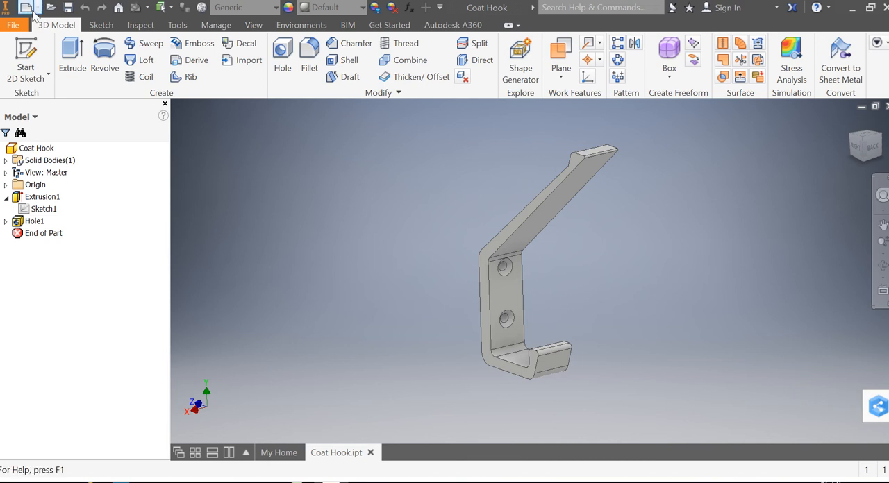
mouse_move(26, 9)
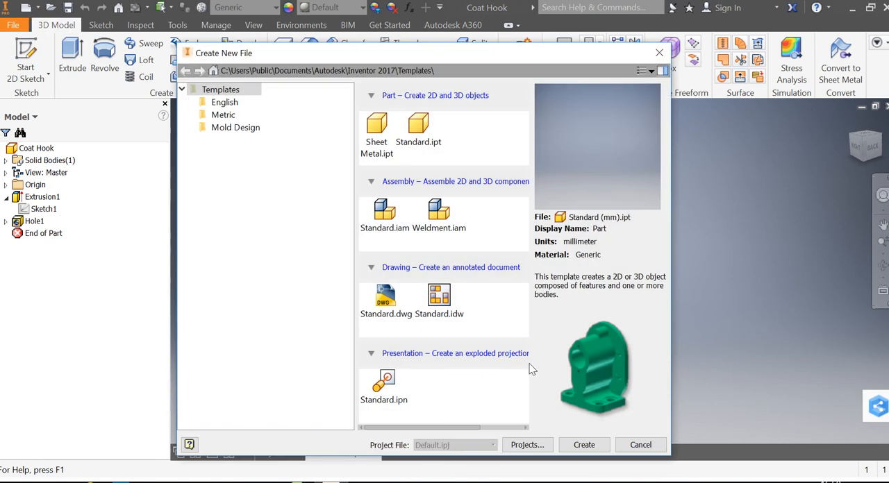
mouse_move(479, 145)
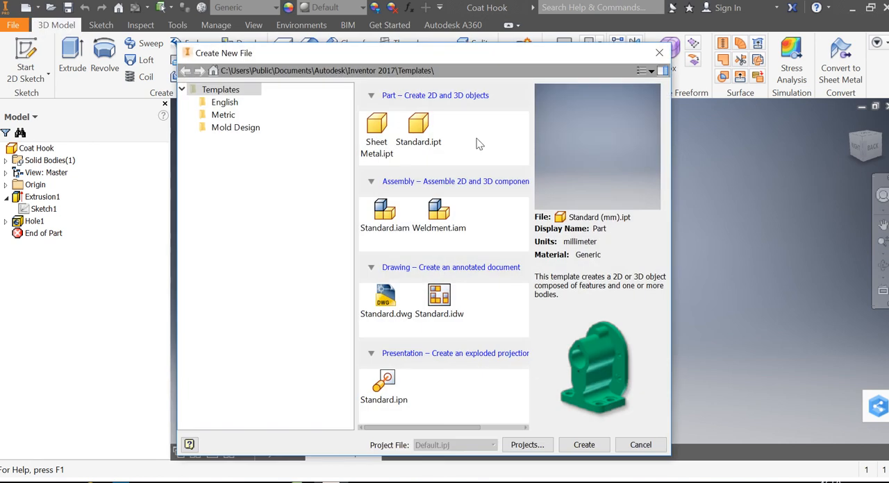
- Create a new empty part from the metric Standard (mm).ipt template
click(418, 124)
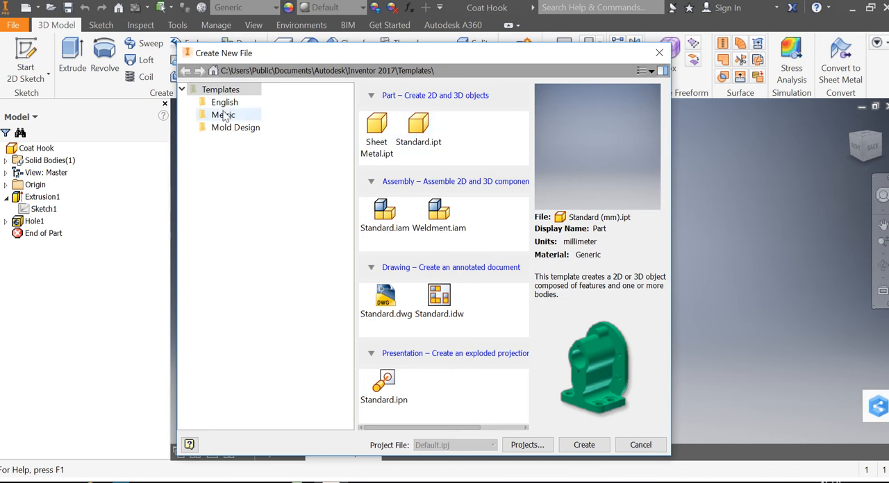
click(224, 114)
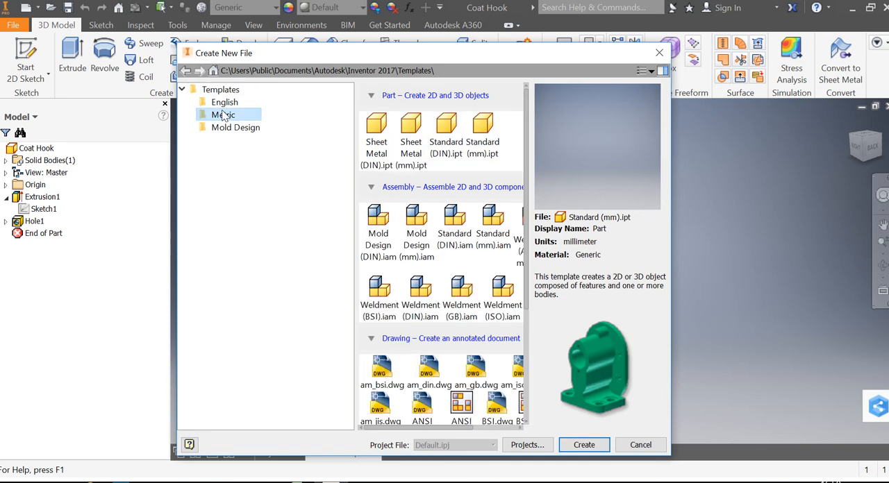
click(484, 124)
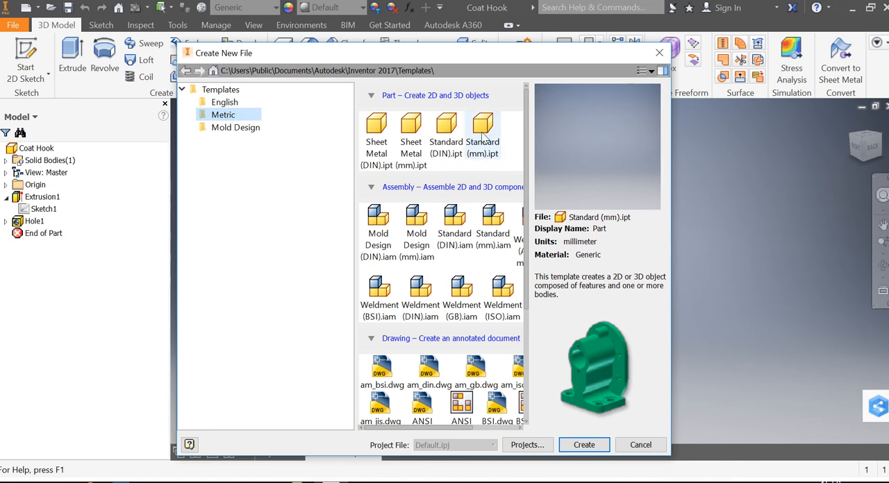
mouse_move(484, 129)
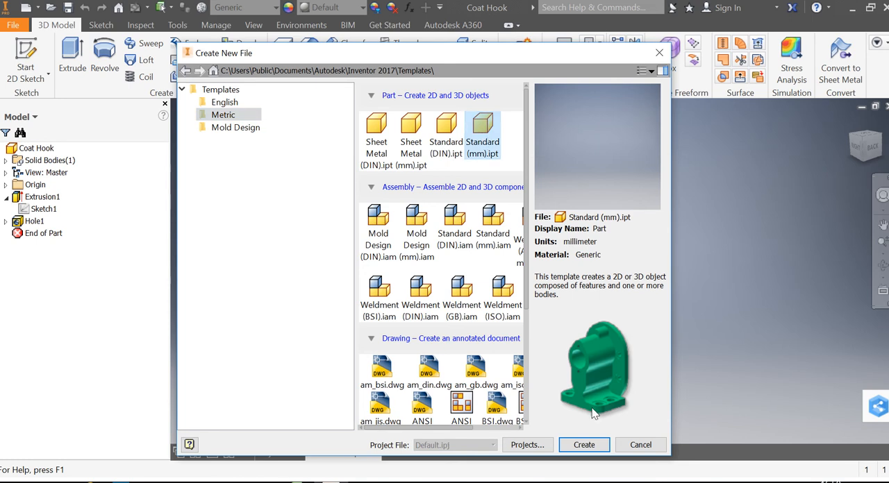
click(584, 444)
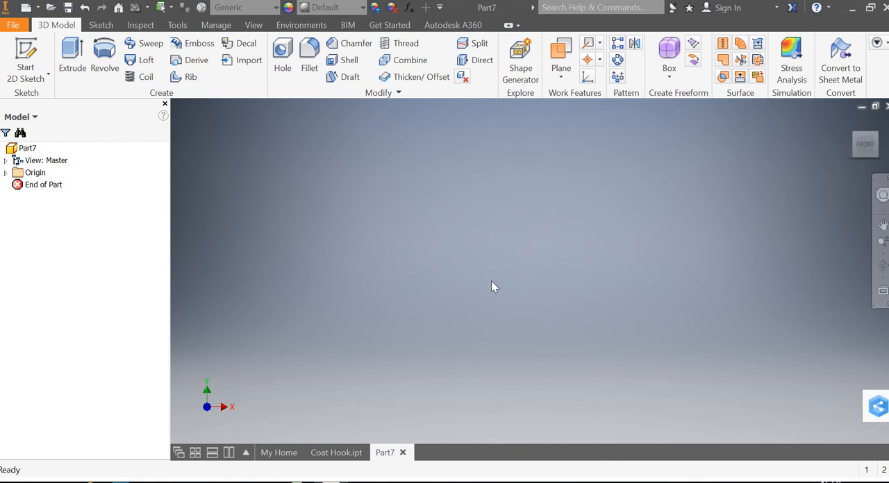
mouse_move(27, 62)
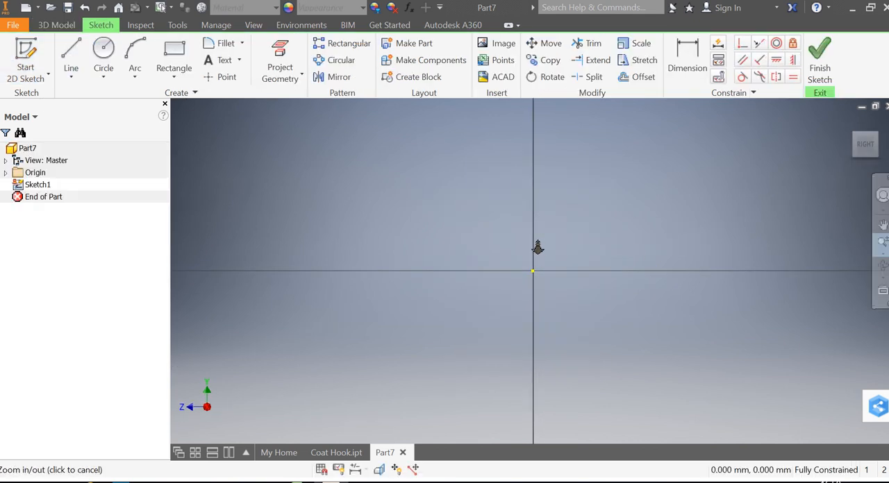
mouse_move(595, 241)
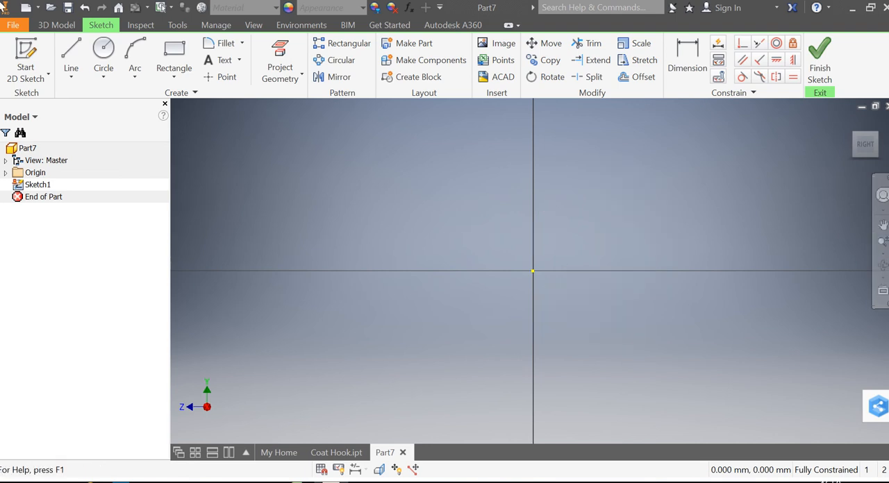
- Start the Line tool in the new 2D sketch on an origin plane
click(69, 55)
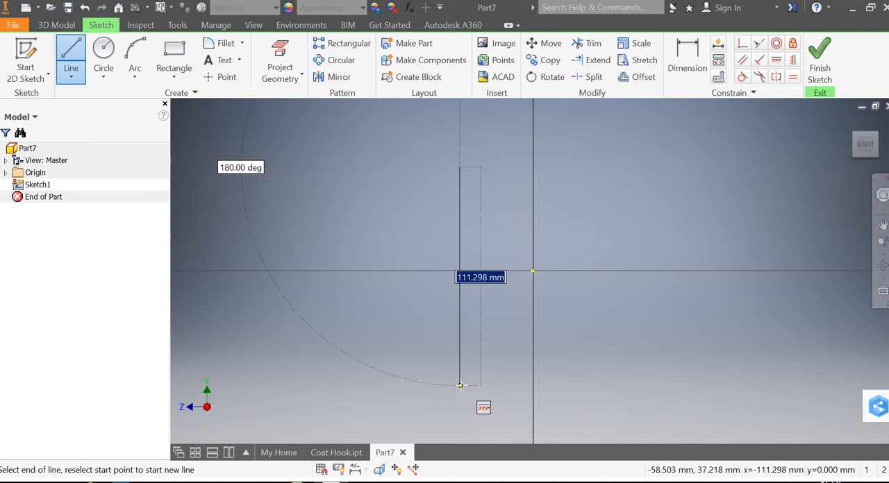
- Draw the L-shaped back and base: a 47 mm vertical line and a 35 mm horizontal line
text(47)
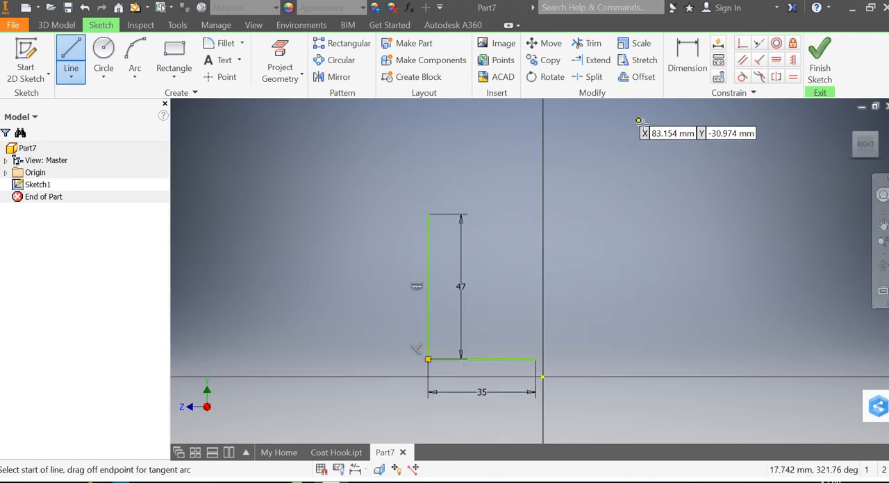
click(642, 76)
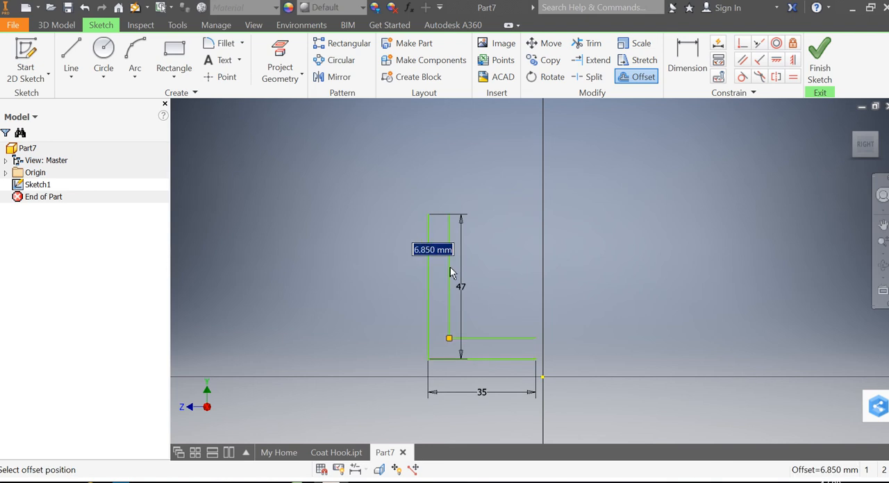
- Offset the L-outline 5 mm inward to give the hook its thickness
text(5)
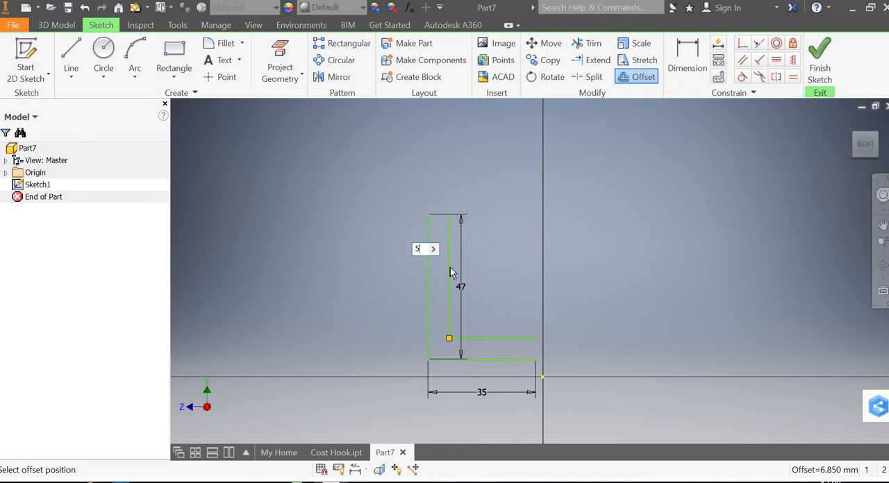
click(450, 278)
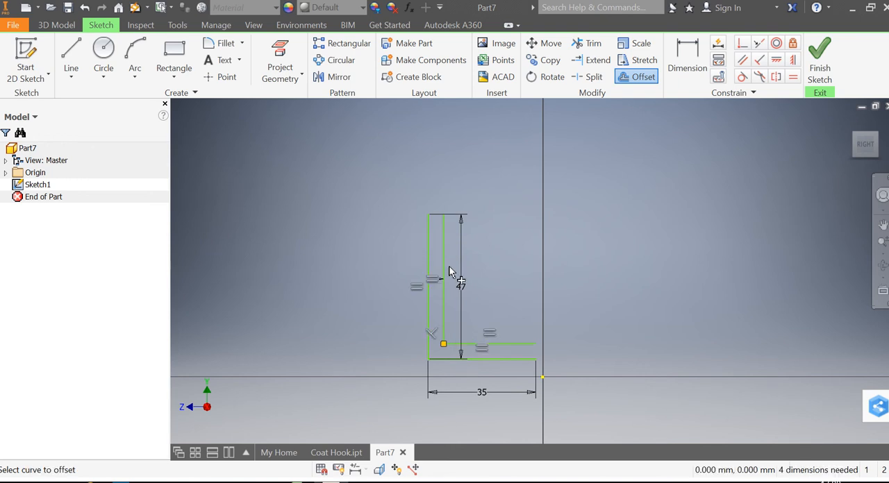
click(71, 55)
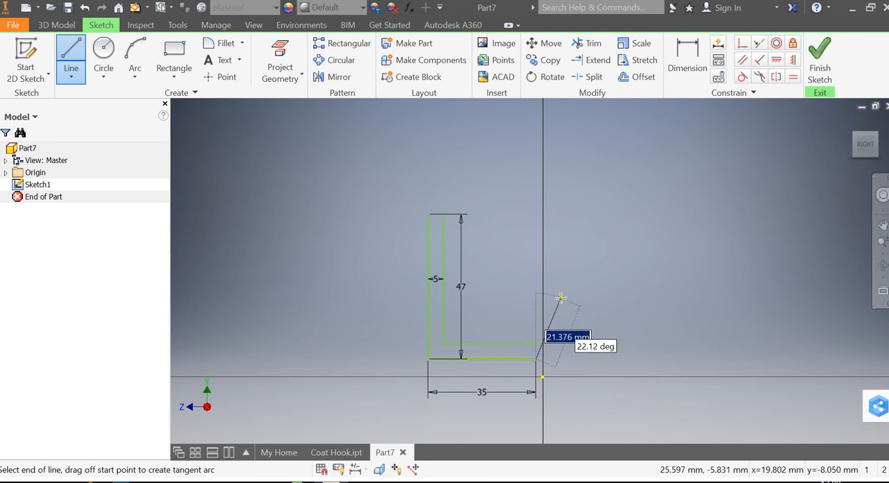
- Draw the hooked end: a 14 mm line at 20° with a 7 mm lip
text(14)
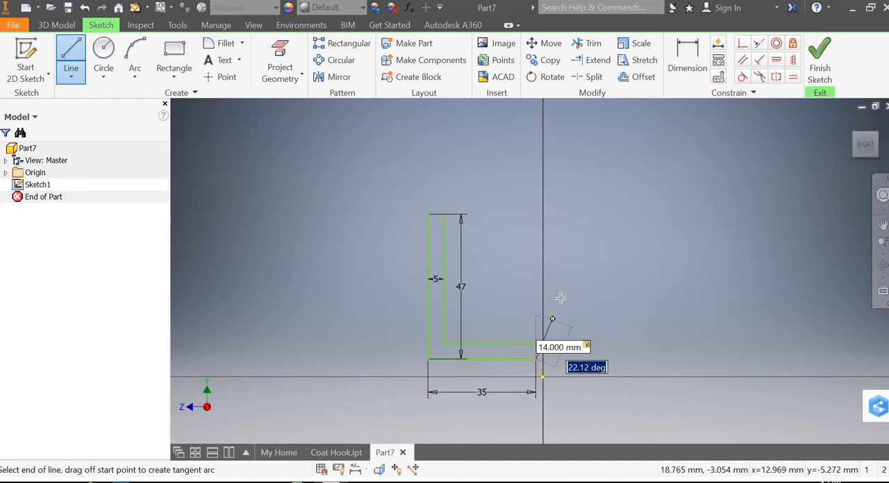
text(20)
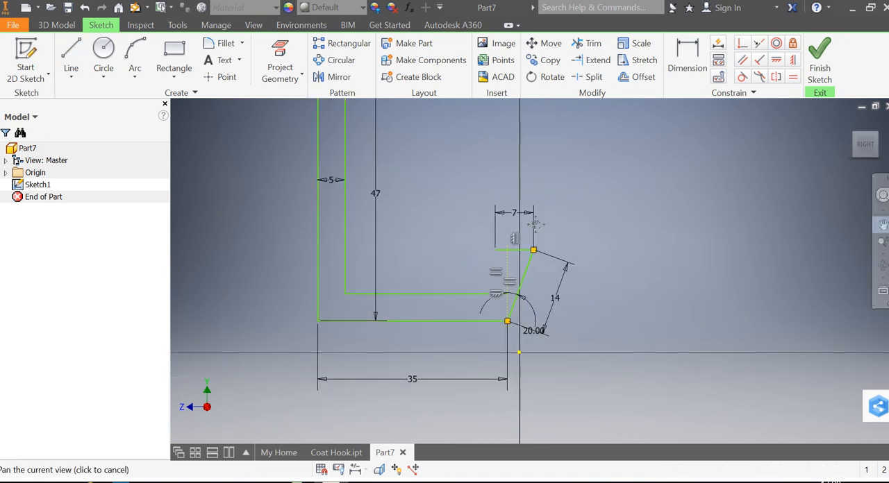
click(71, 52)
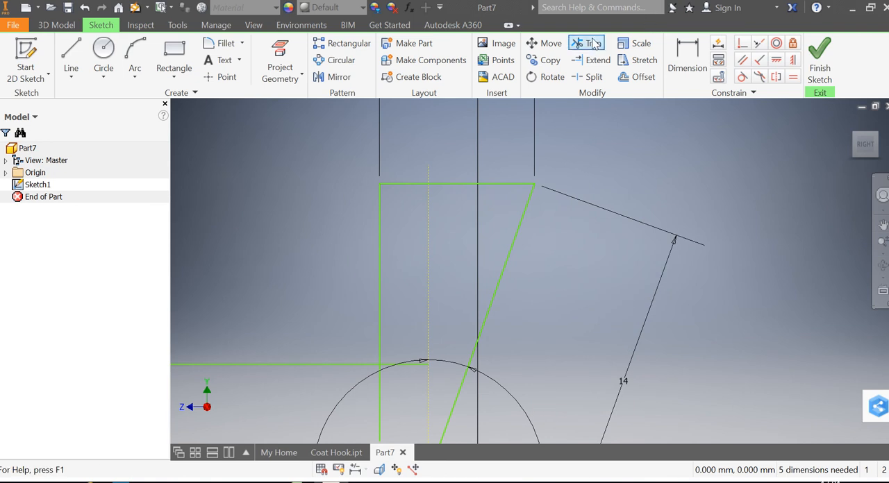
- Trim away the excess circle and line pieces around the hook's angled lip
click(586, 43)
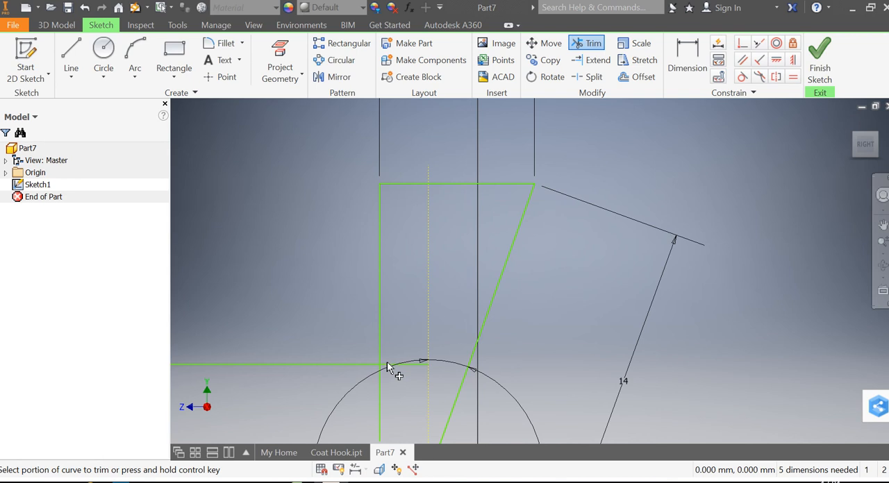
click(389, 367)
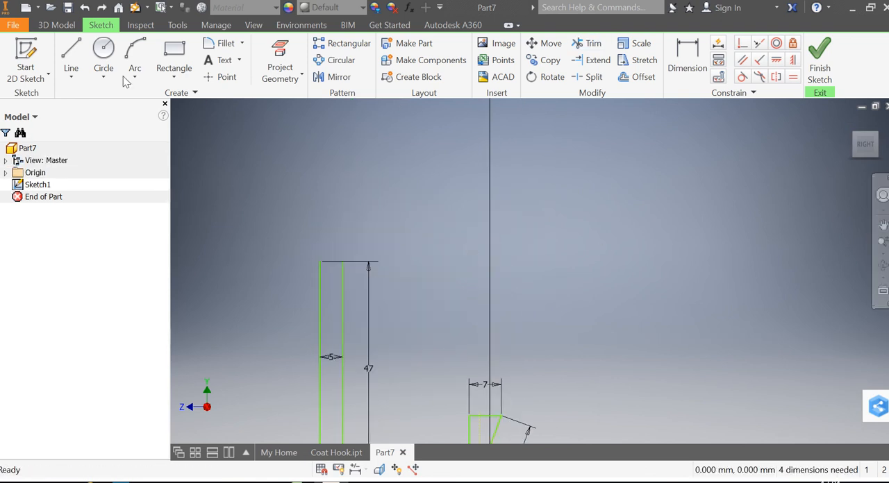
- Draw the 91 mm top arm from the upright's top, dimensioned at 50°
click(70, 53)
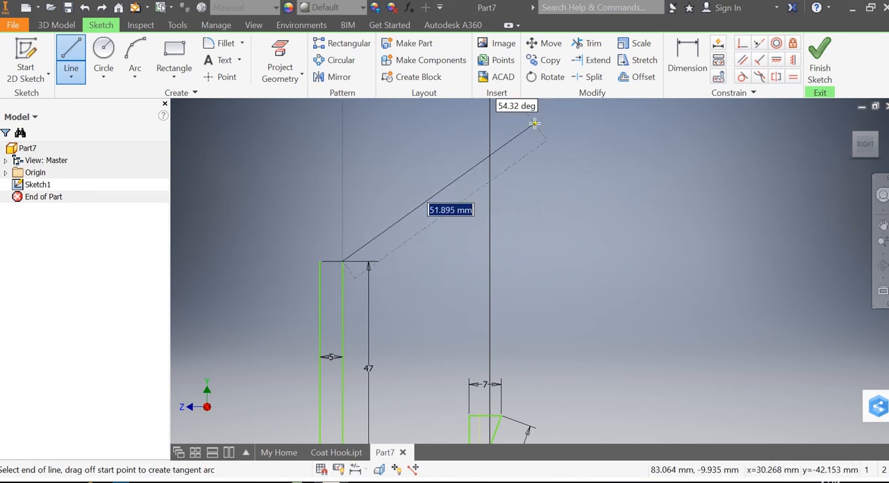
text(91)
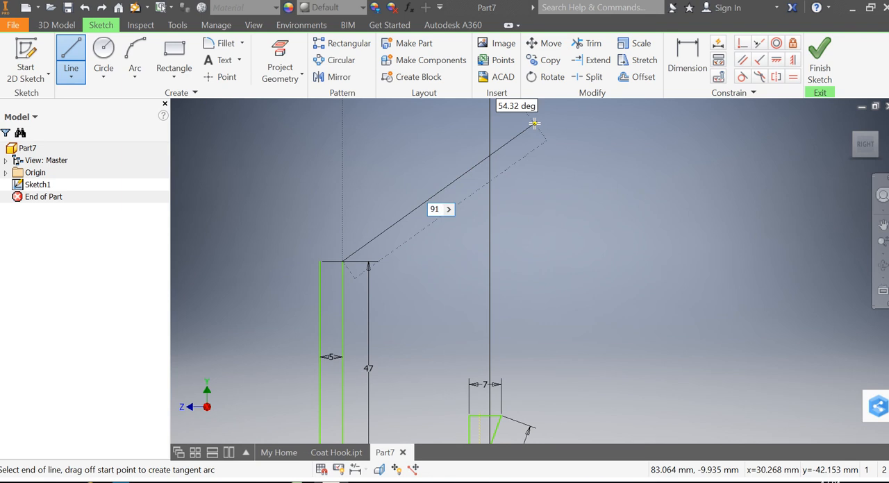
click(435, 208)
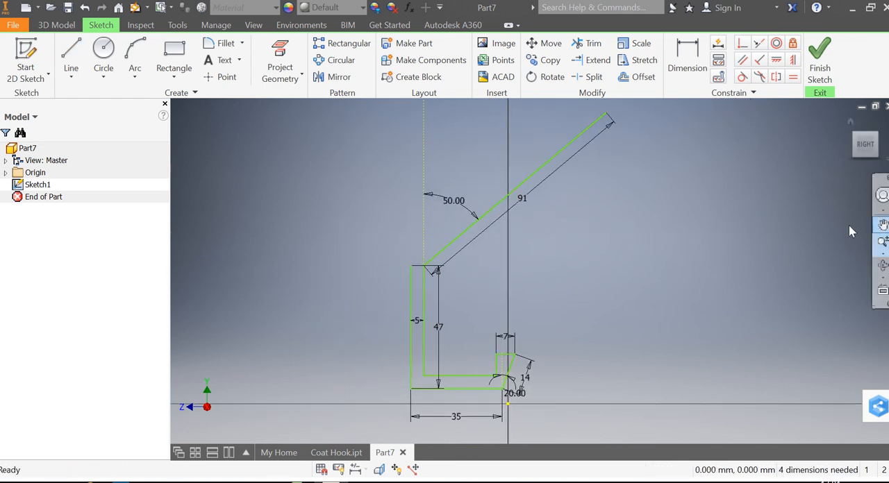
scroll(down, 3)
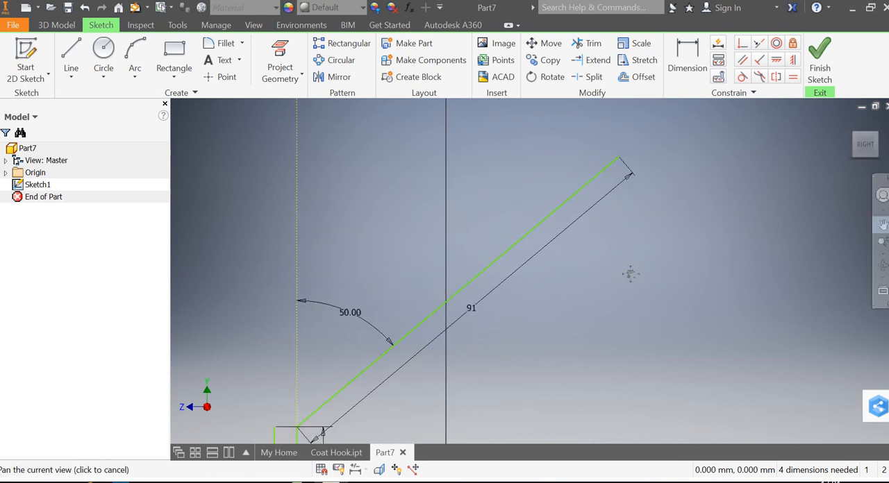
- Draw the top arm's parallel return edge so the arm has thickness
click(69, 53)
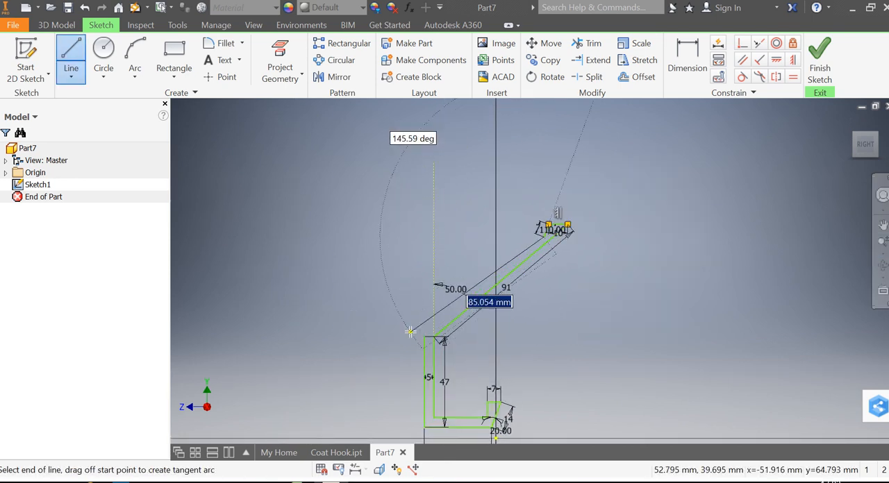
drag(409, 331, 424, 337)
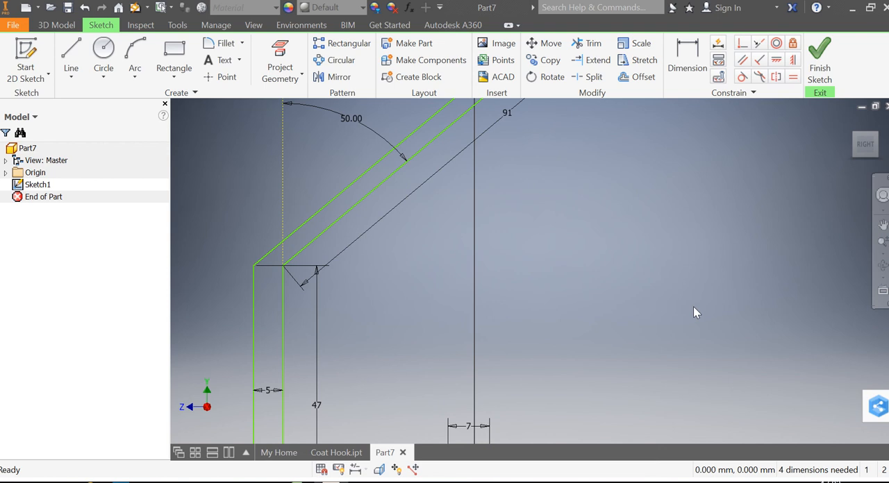
mouse_move(762, 108)
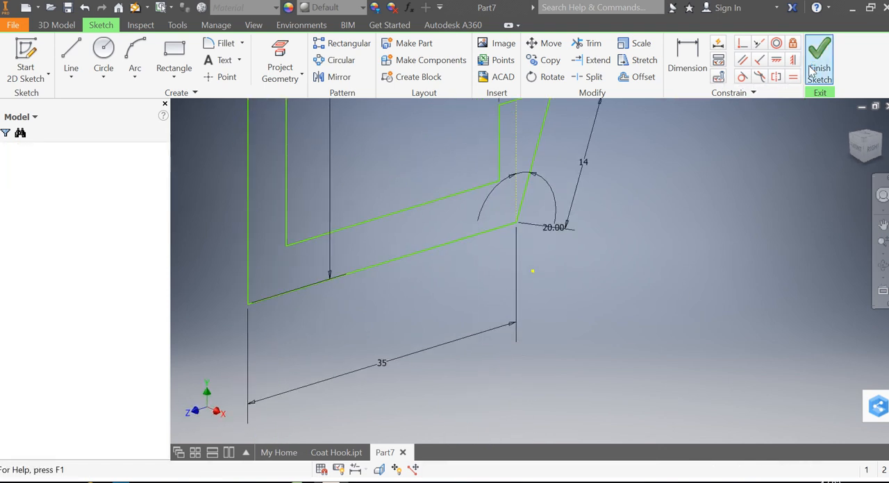
- Finish the sketch and extrude the hook profile into solid Extrusion1
click(819, 58)
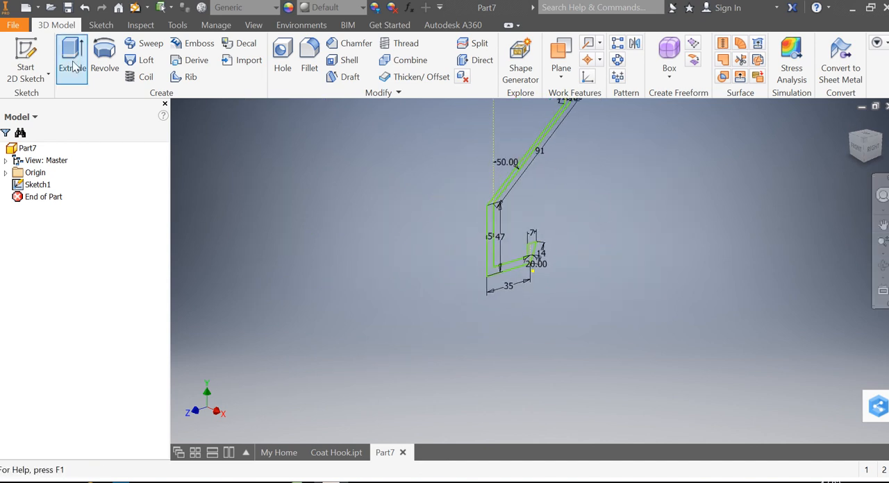
click(73, 56)
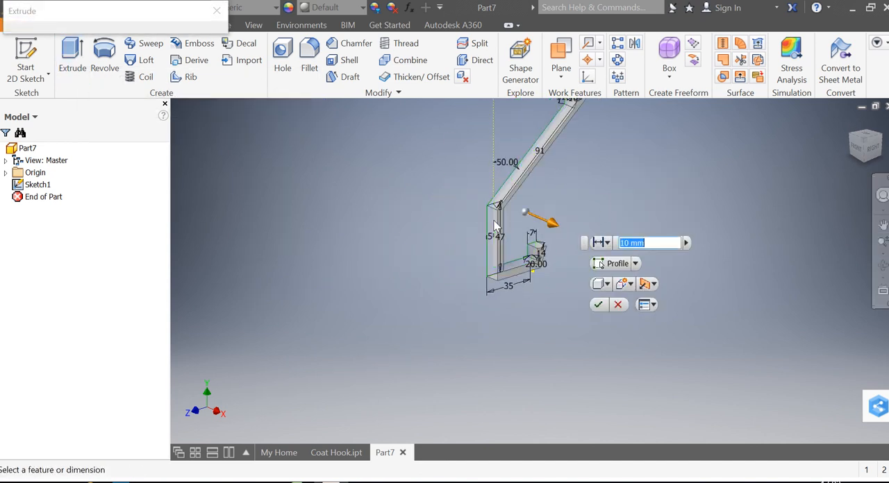
click(72, 56)
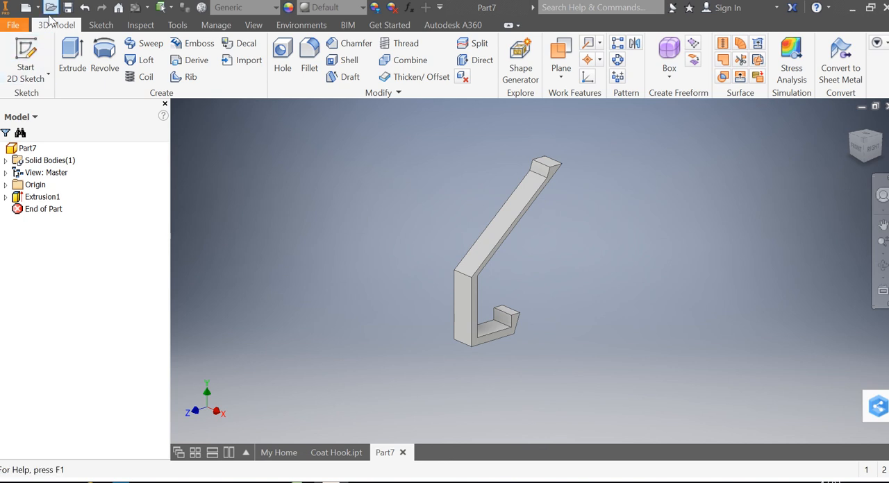
- Save the part as Coat Hook 2.ipt after the Coat Hook name clashed with an open file
click(13, 25)
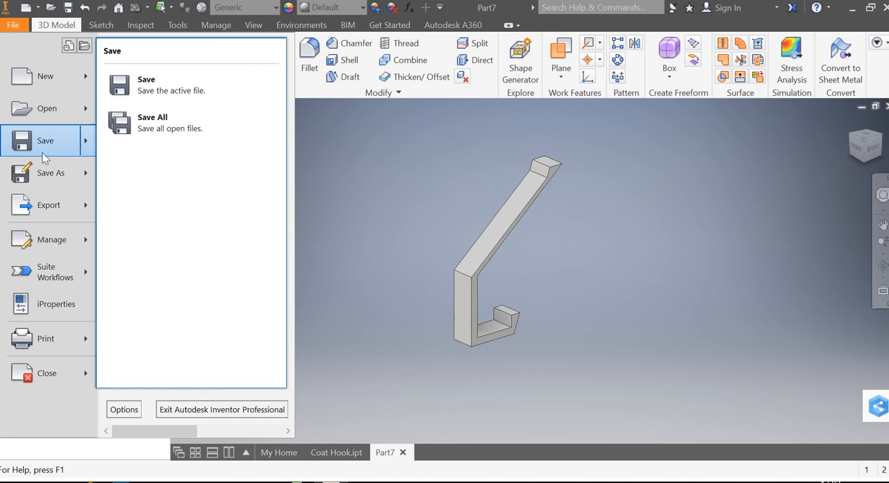
click(50, 173)
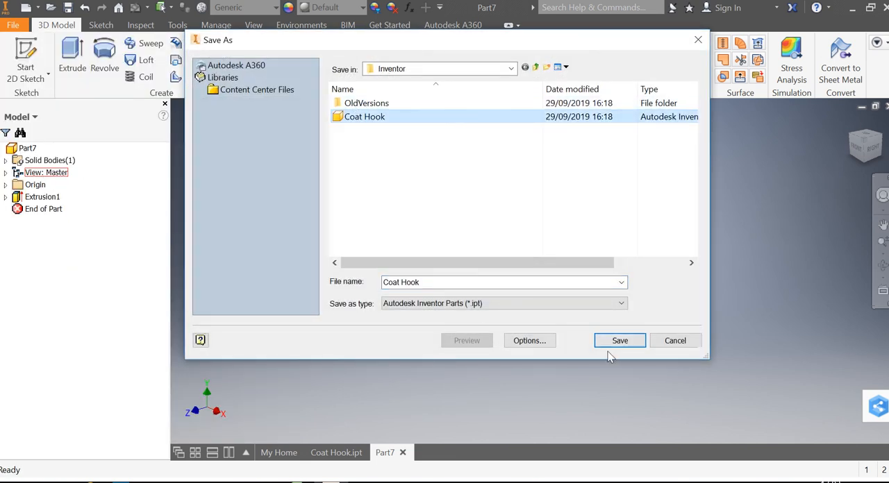
click(620, 340)
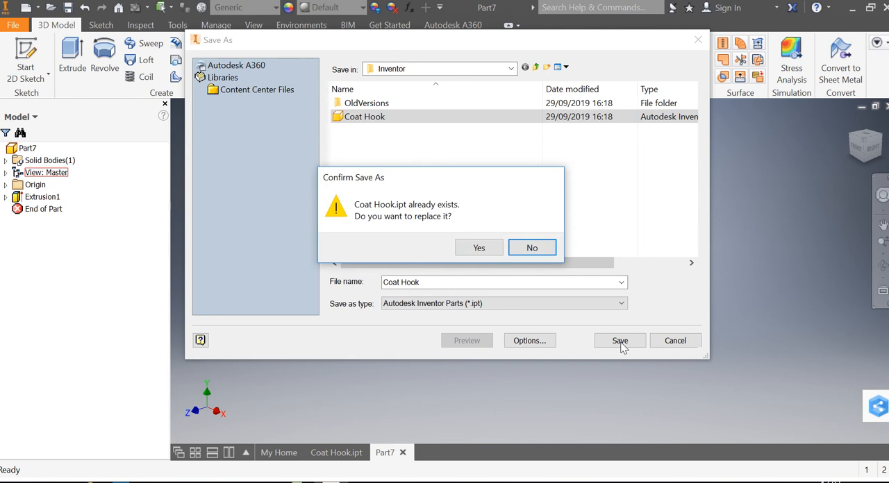
click(478, 249)
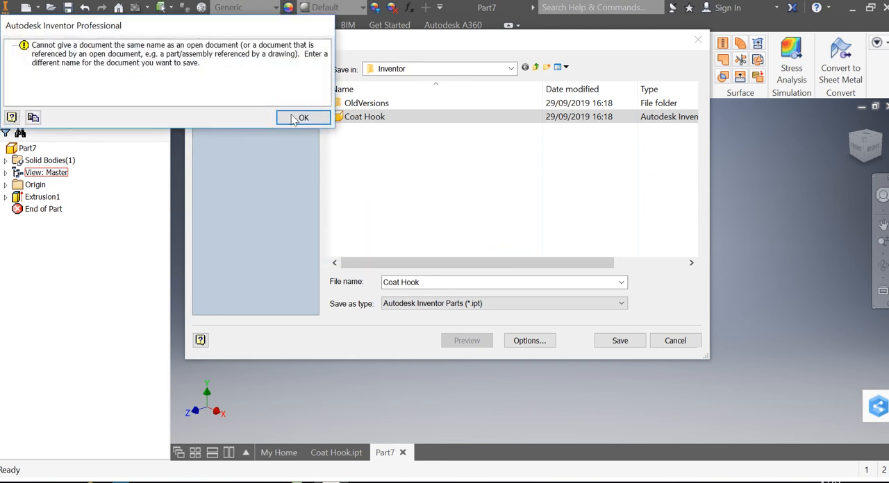
click(303, 116)
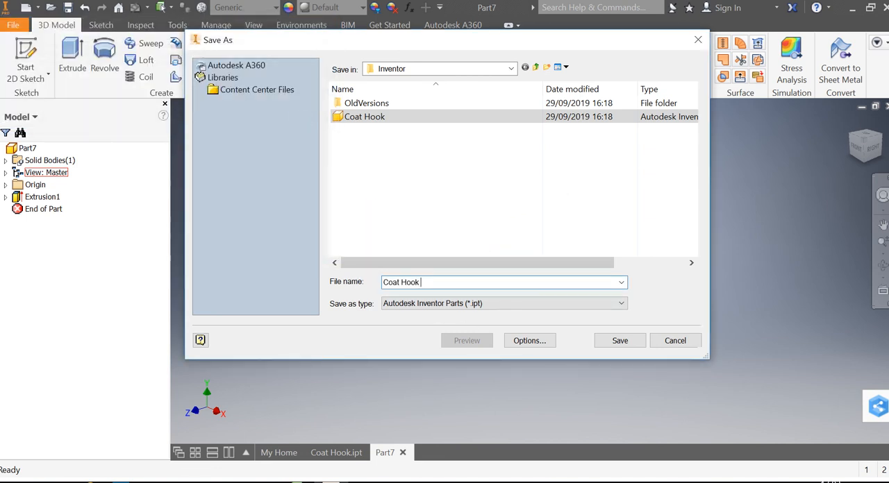
click(620, 341)
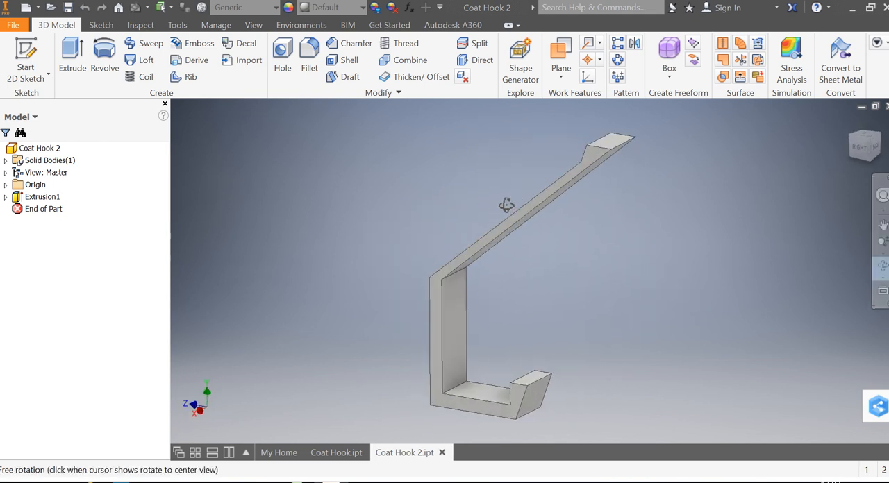
drag(506, 206, 496, 216)
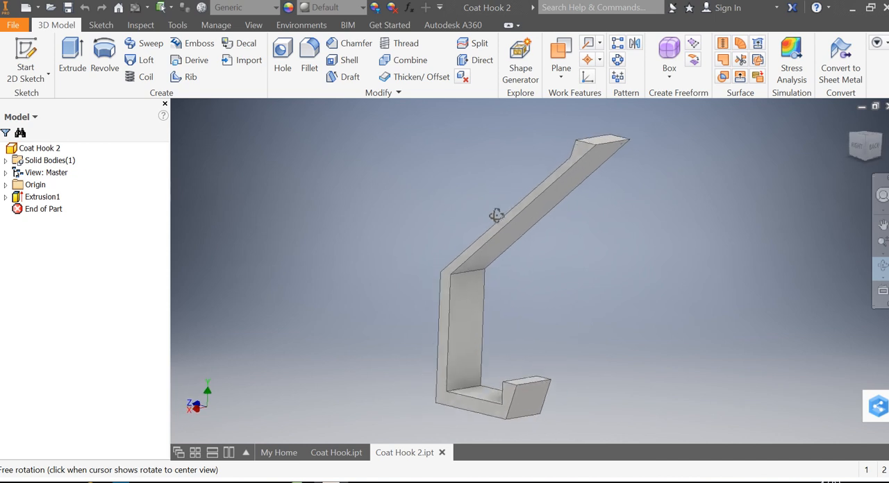